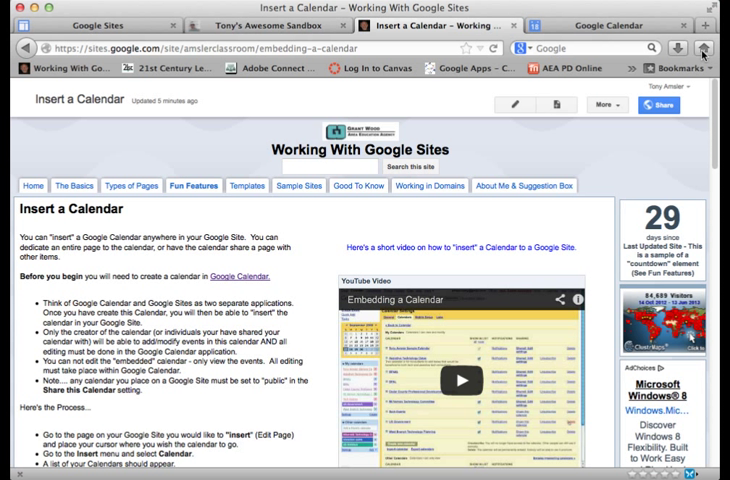
mouse_move(352, 244)
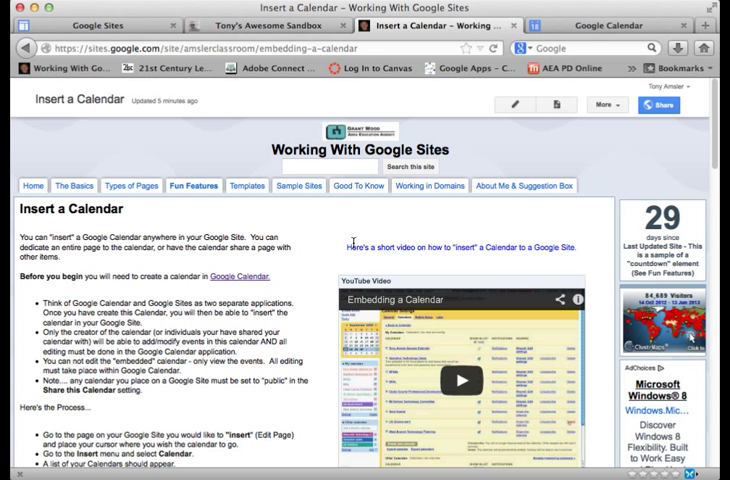
mouse_move(300, 268)
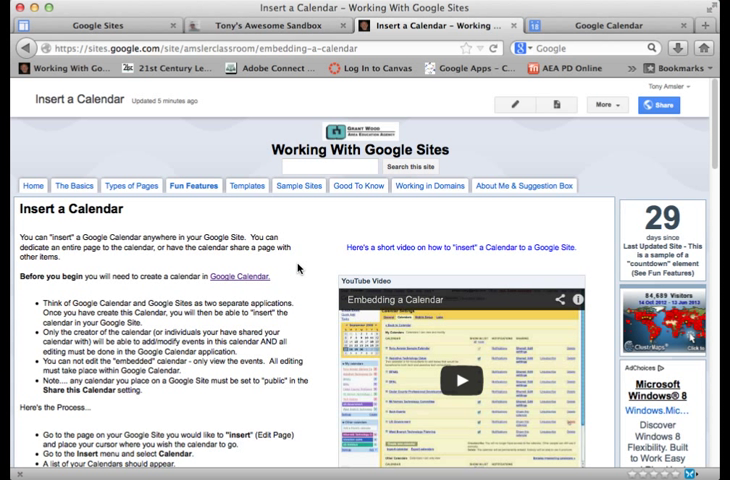
mouse_move(292, 268)
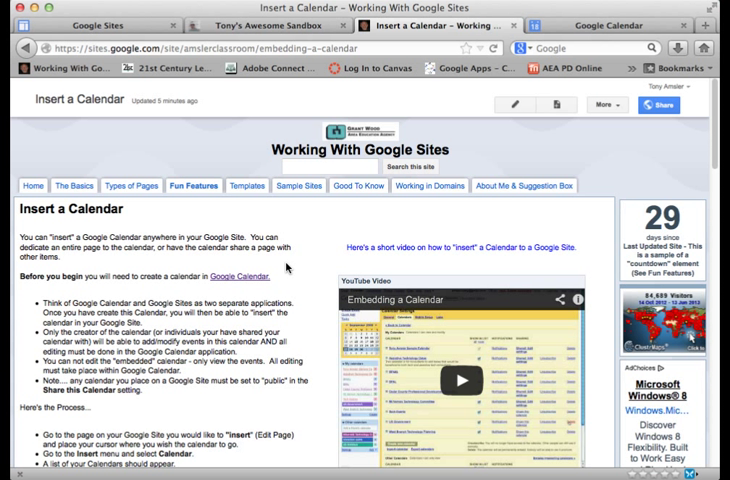
mouse_move(348, 350)
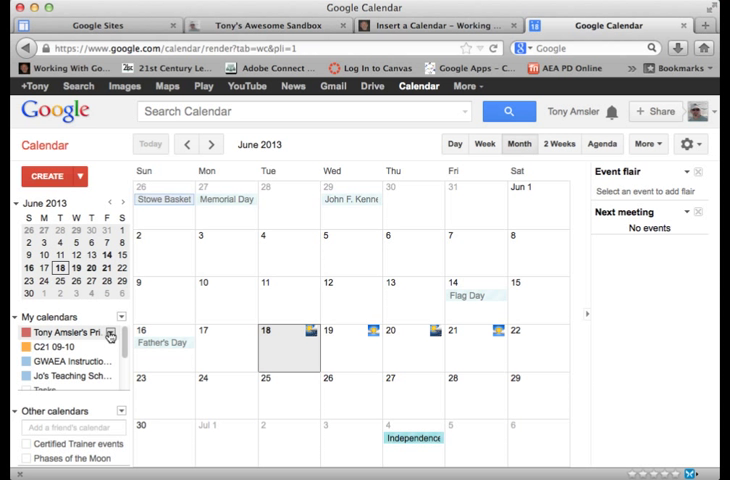
Step: Share the primary calendar as public and save the sharing setting
click(118, 332)
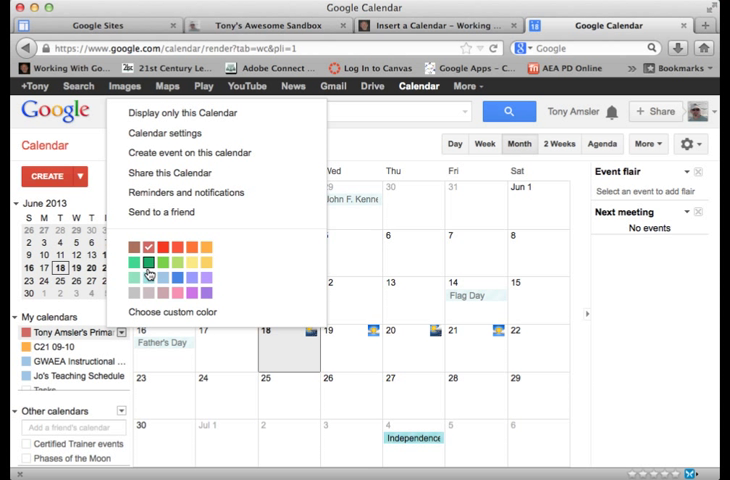
click(168, 172)
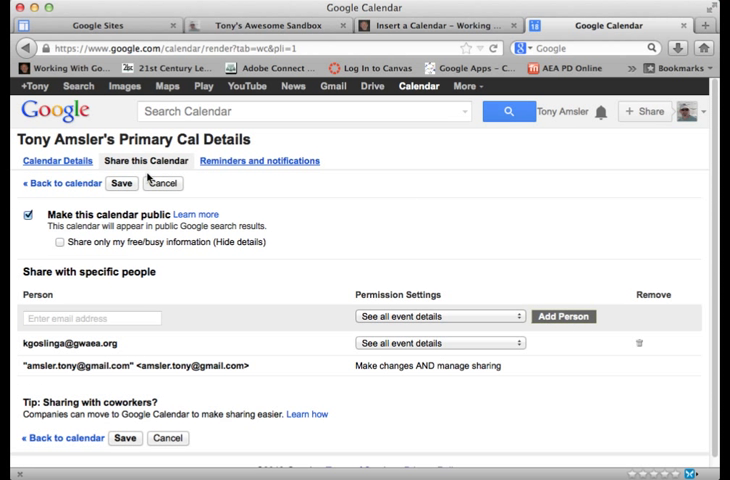
mouse_move(56, 224)
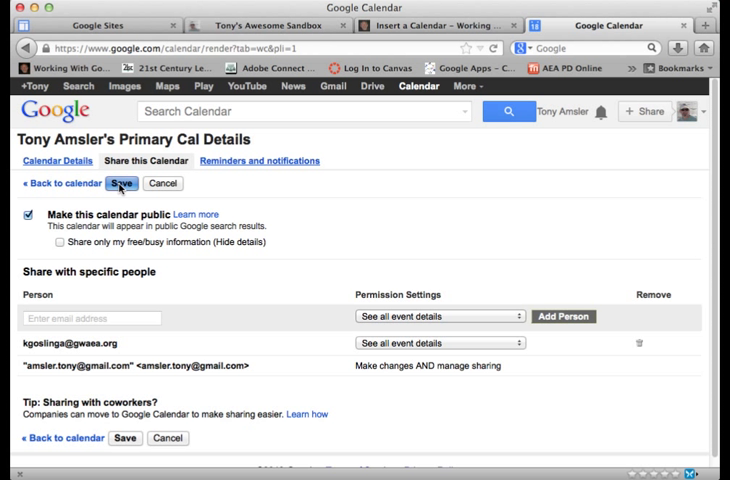
click(122, 184)
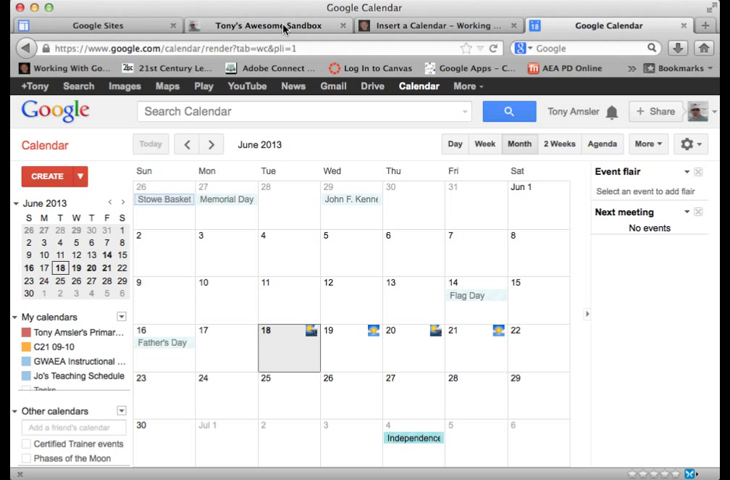
Step: Switch to the Sandbox site and go to its Classroom Calendar page
click(270, 24)
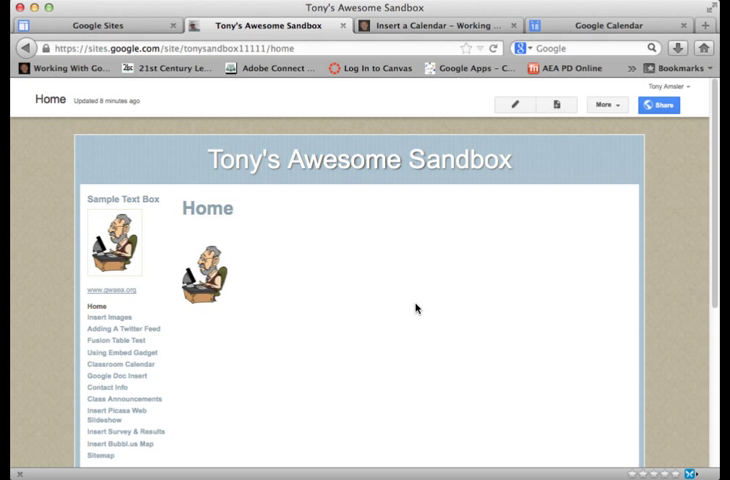
mouse_move(108, 364)
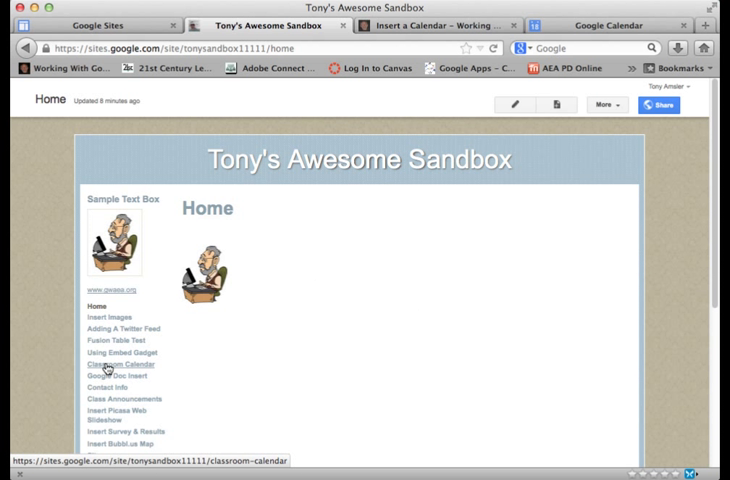
click(120, 364)
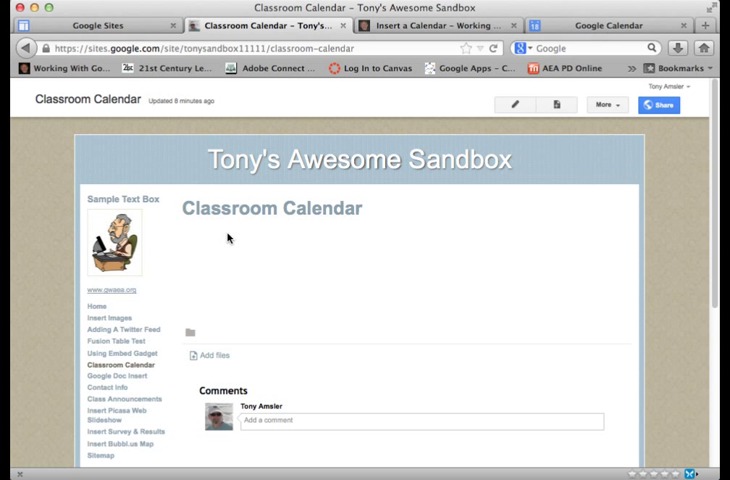
mouse_move(472, 232)
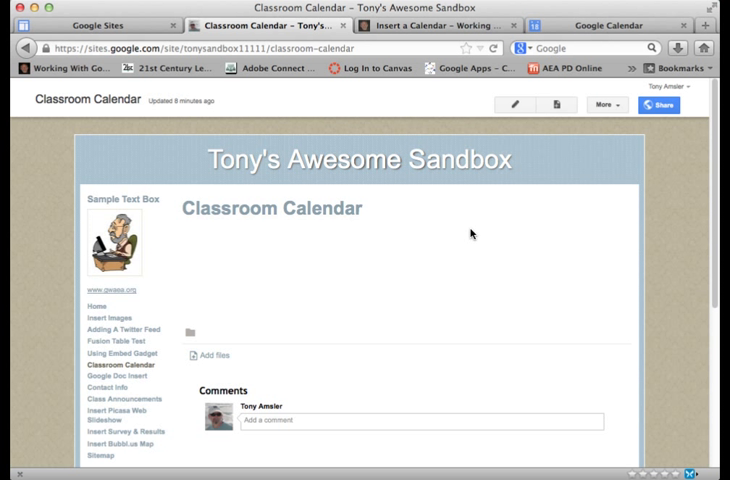
mouse_move(516, 106)
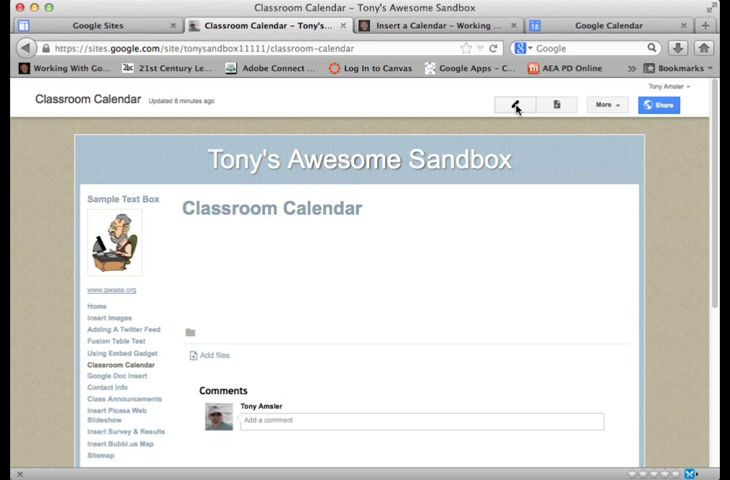
Step: Edit the Classroom Calendar page and choose Calendar from the Insert menu
click(516, 106)
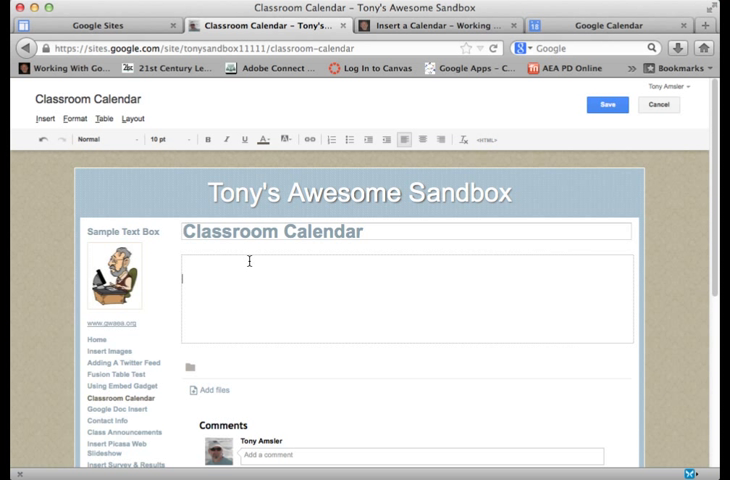
mouse_move(210, 288)
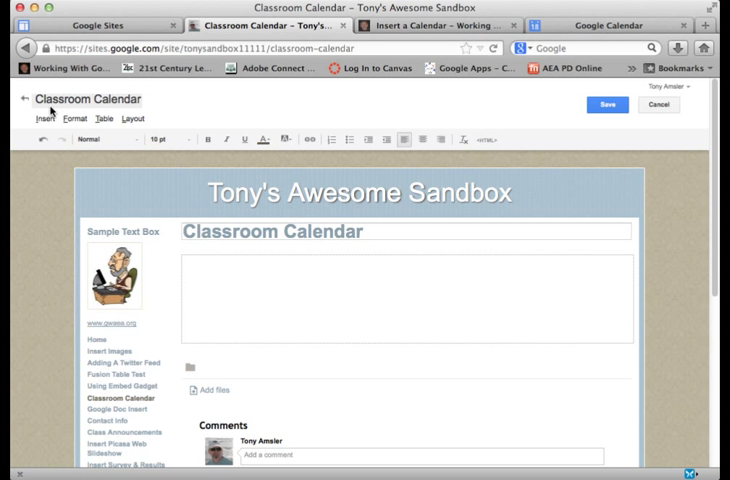
click(40, 120)
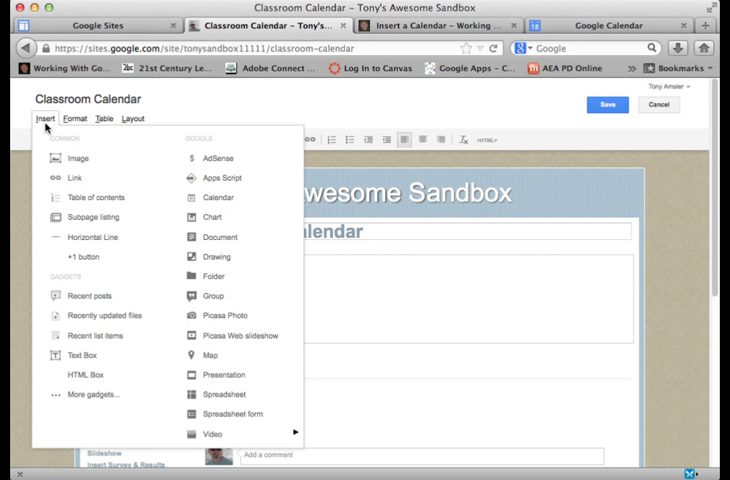
mouse_move(212, 196)
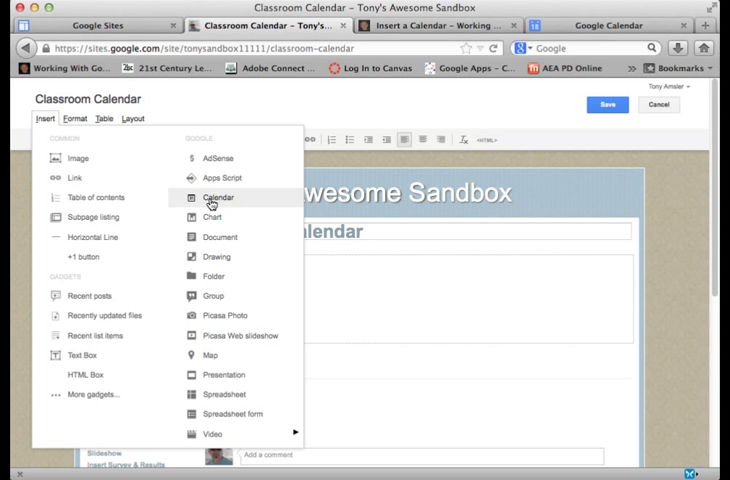
click(210, 196)
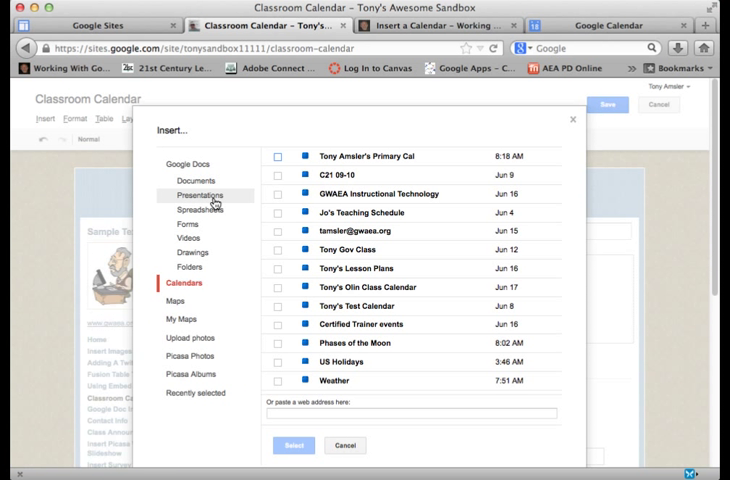
mouse_move(370, 160)
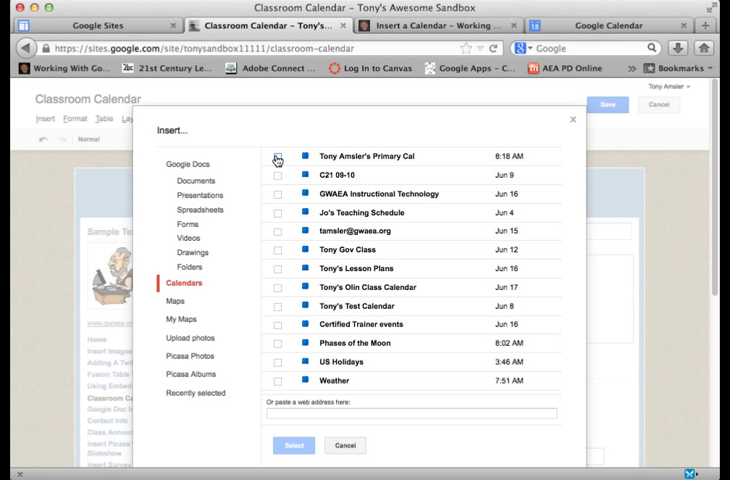
click(278, 156)
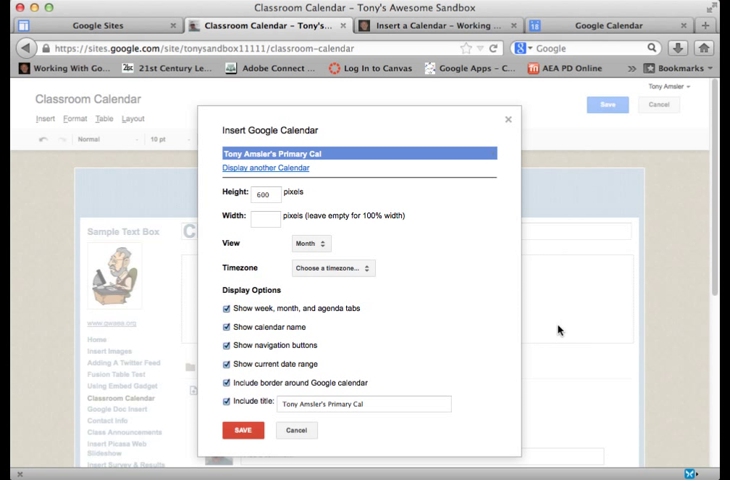
mouse_move(576, 330)
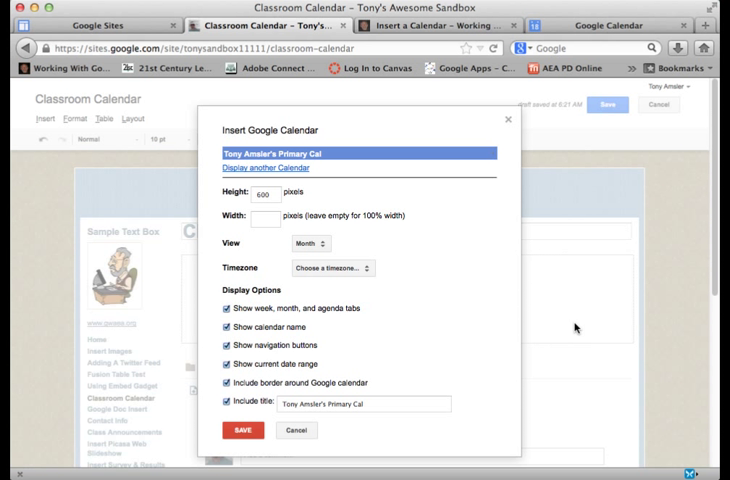
mouse_move(360, 364)
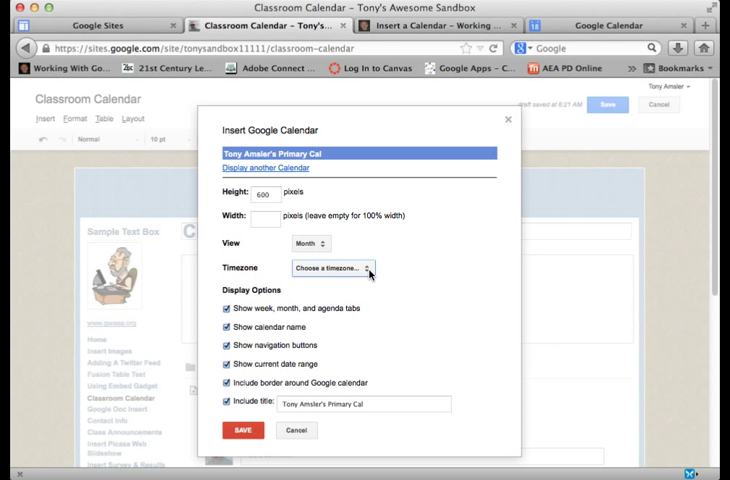
Step: Set the embedded calendar to GMT-06:00 Central Time - Chicago with Month view
click(332, 268)
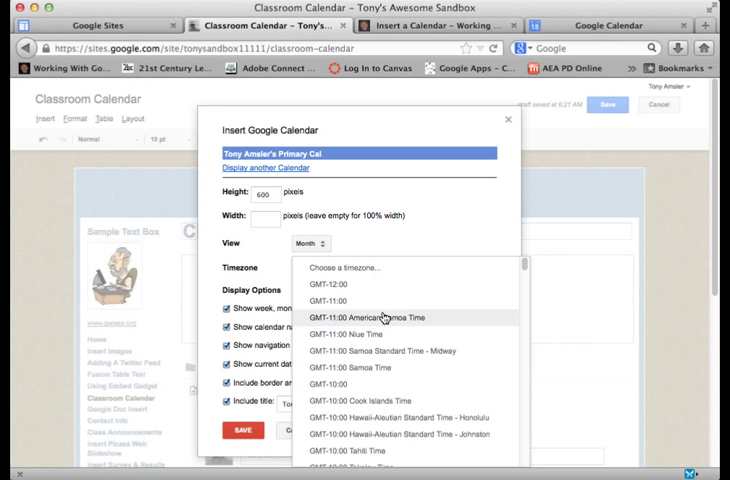
scroll(down, 3)
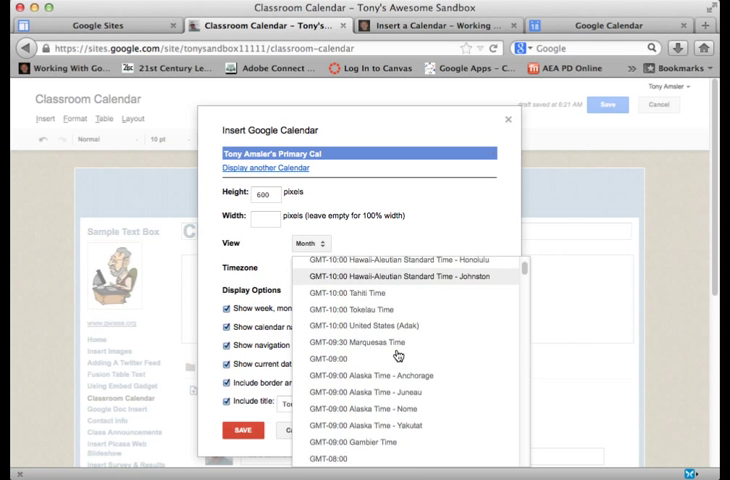
scroll(down, 3)
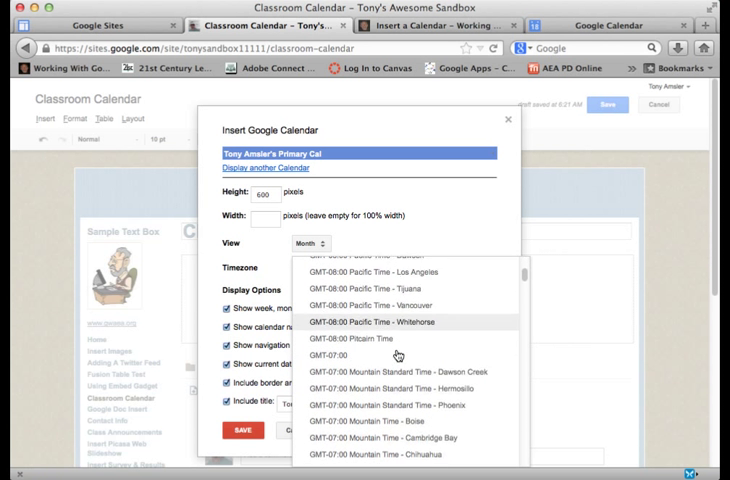
scroll(down, 3)
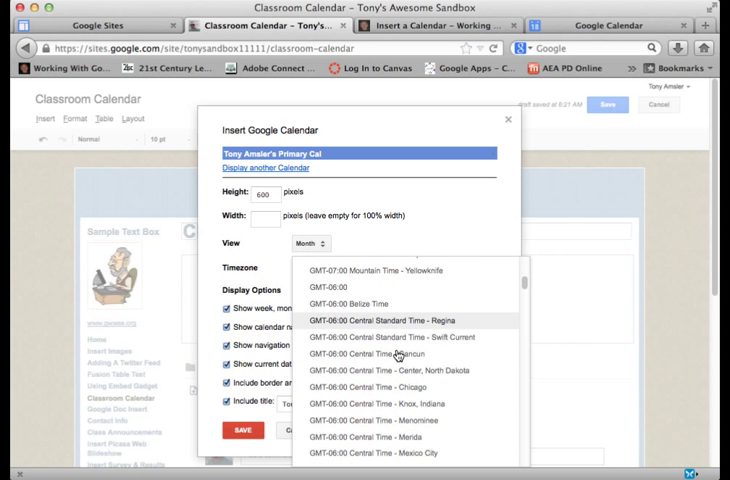
click(384, 388)
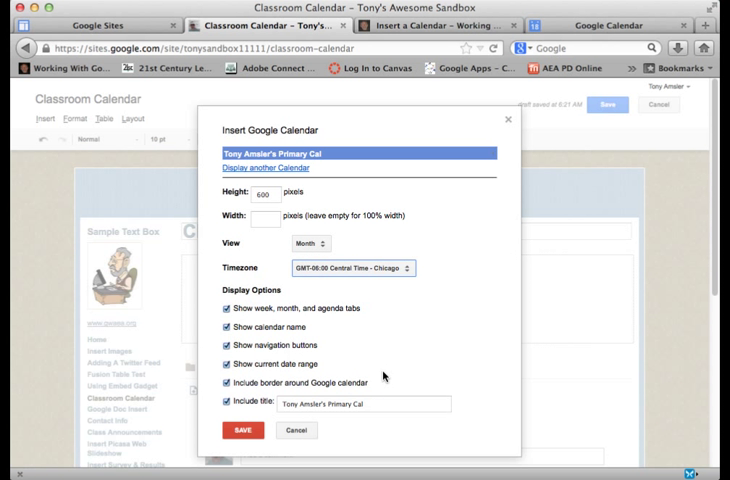
mouse_move(280, 254)
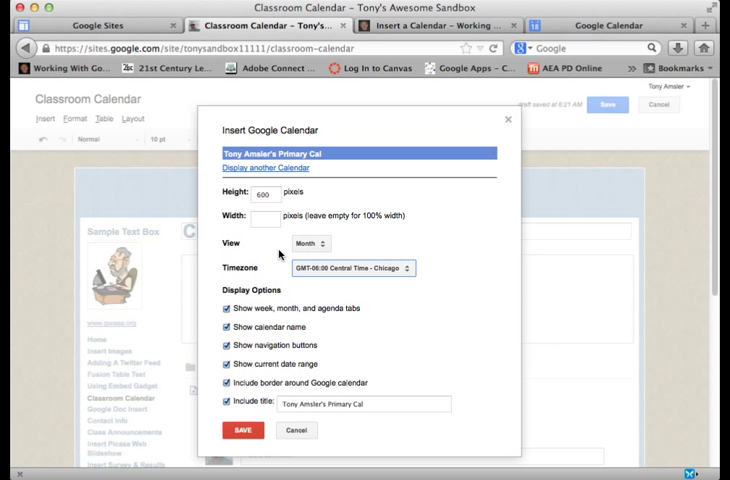
click(310, 244)
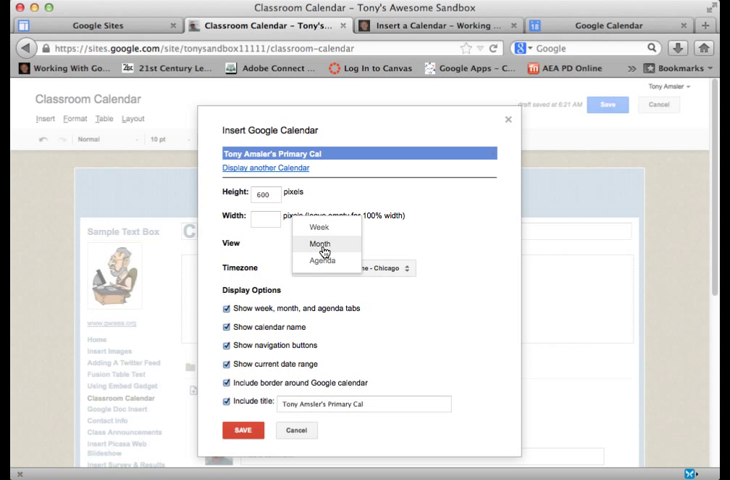
click(320, 244)
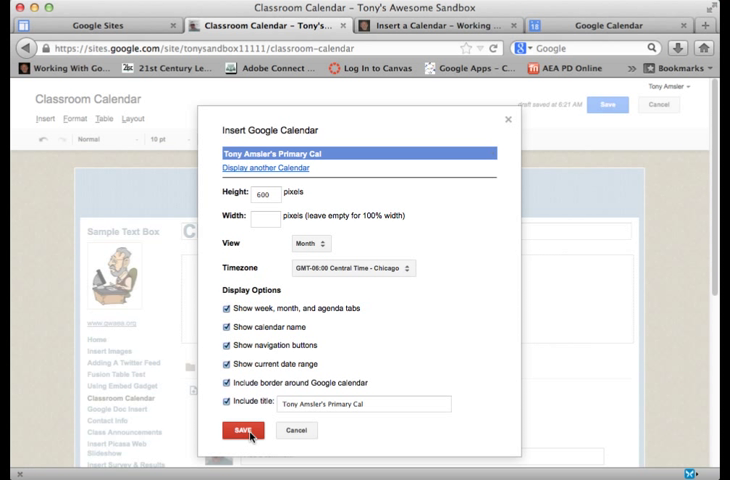
Step: Insert the configured calendar onto the page and save the page
click(244, 430)
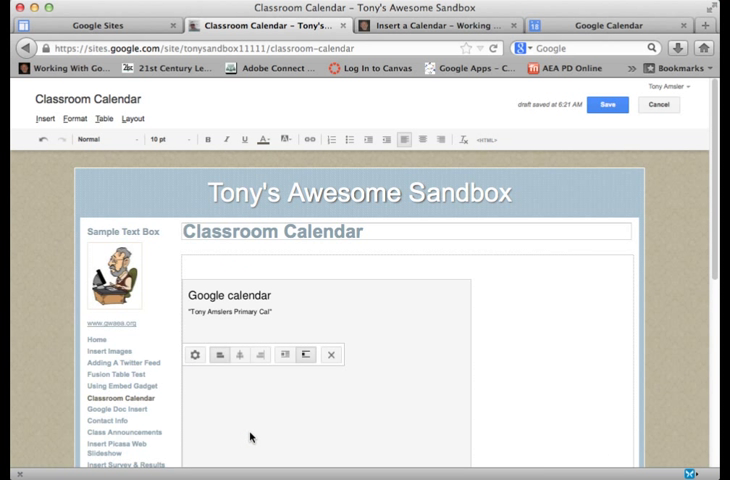
mouse_move(366, 304)
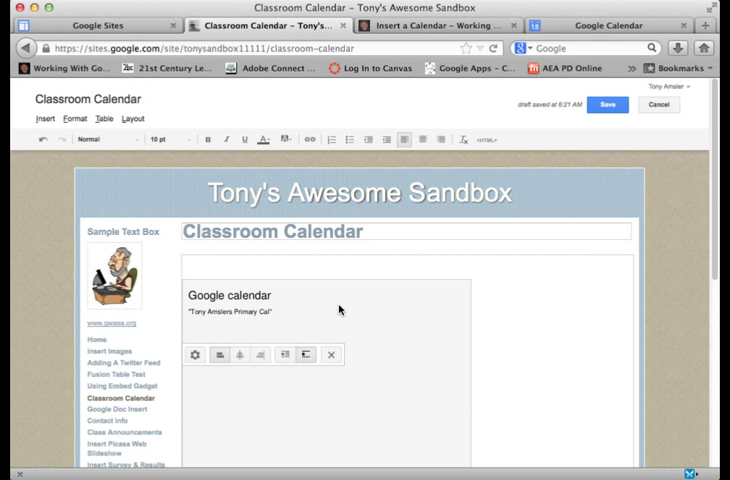
mouse_move(292, 306)
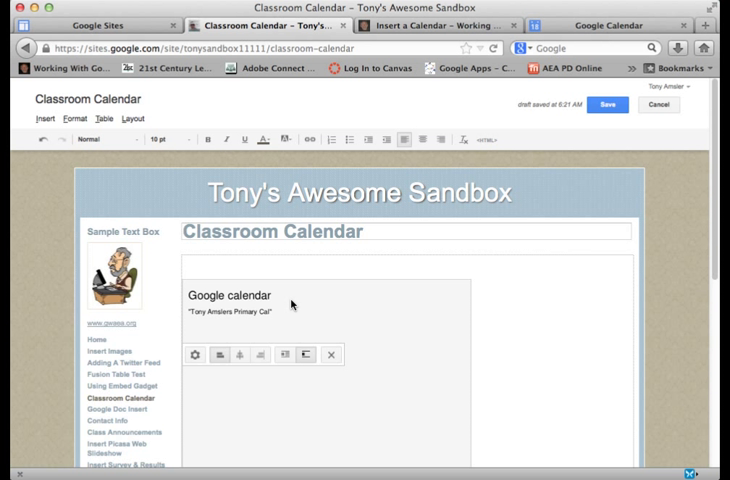
mouse_move(230, 318)
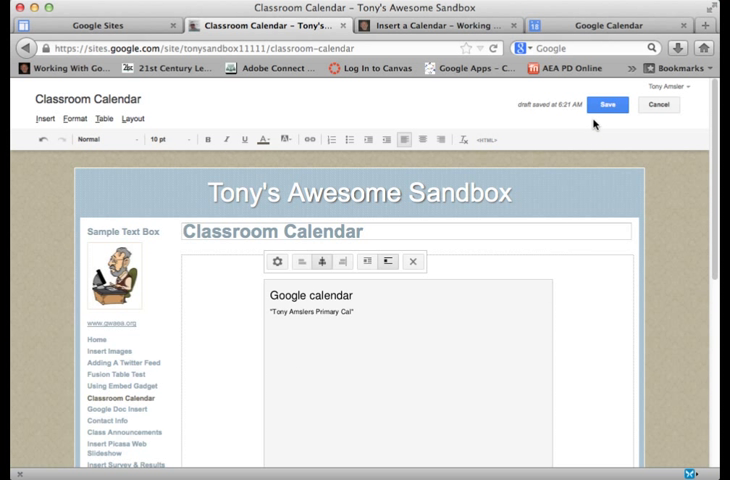
click(598, 104)
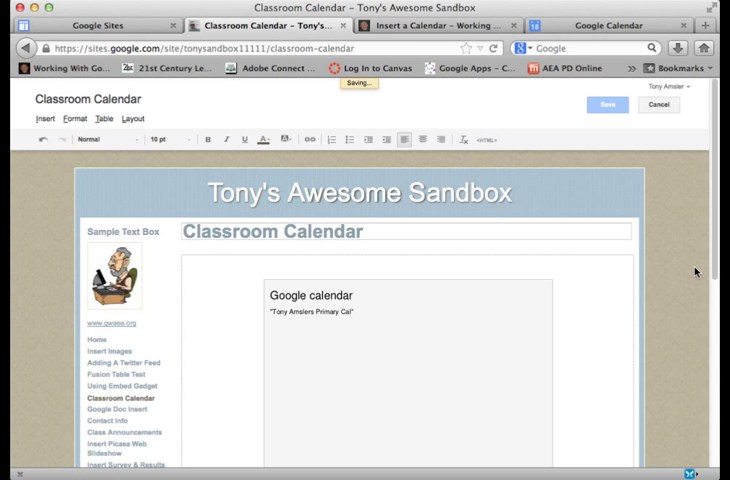
click(606, 106)
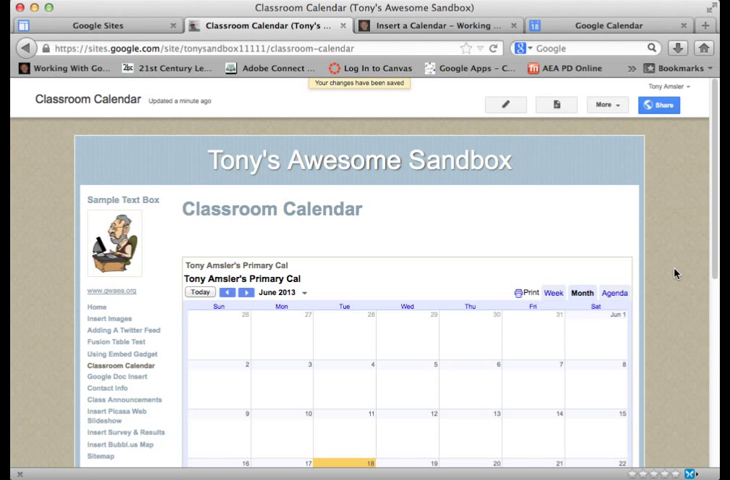
scroll(down, 3)
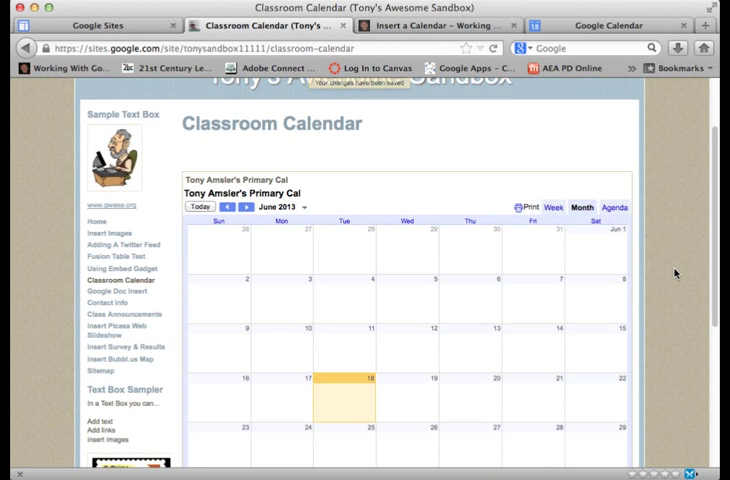
scroll(down, 3)
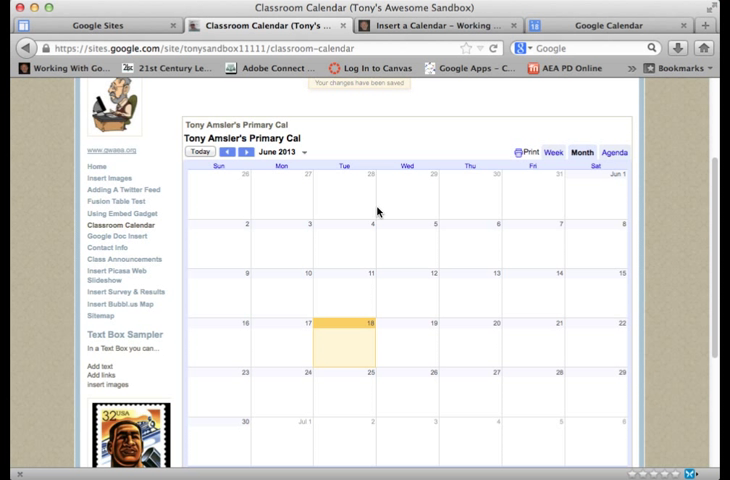
mouse_move(504, 204)
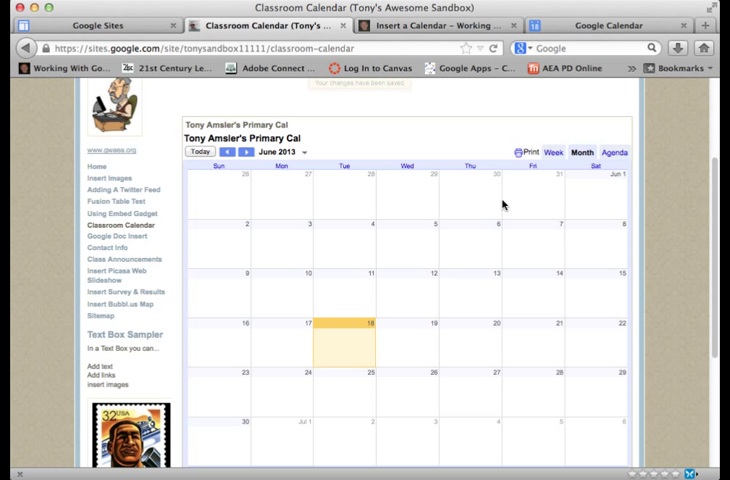
scroll(up, 3)
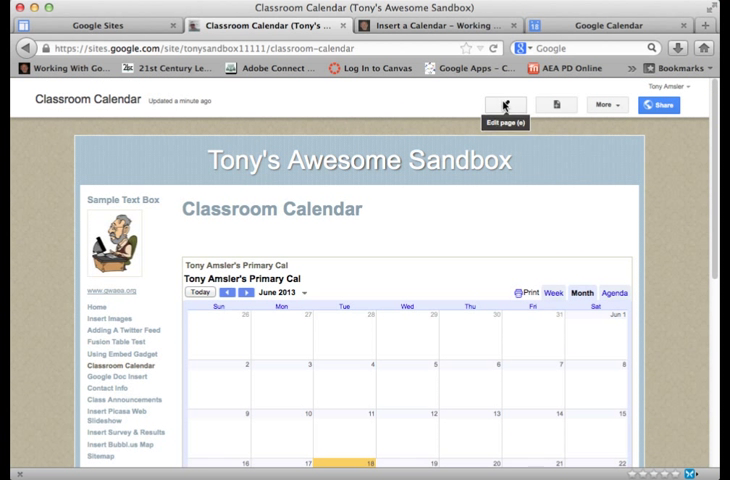
click(502, 104)
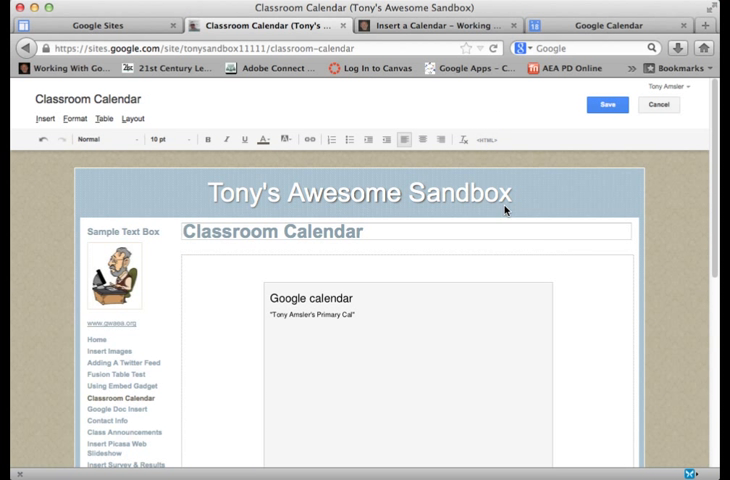
click(420, 340)
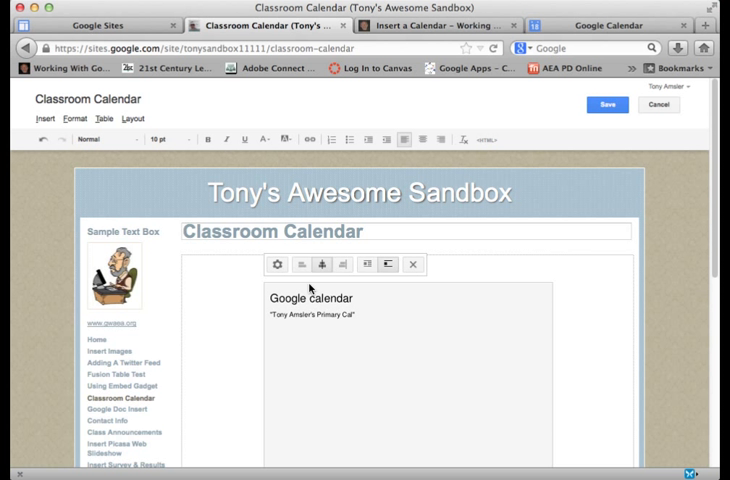
mouse_move(274, 268)
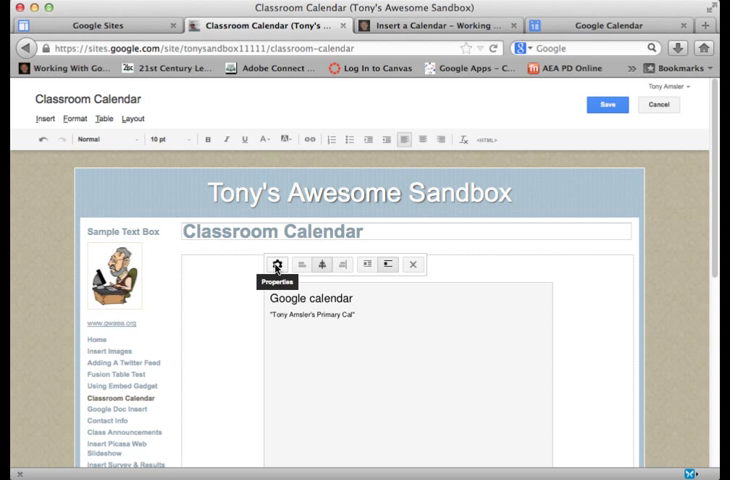
click(274, 264)
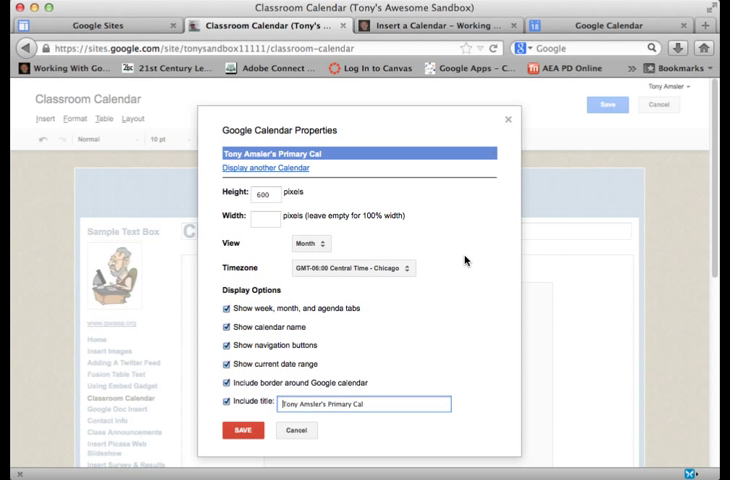
mouse_move(280, 306)
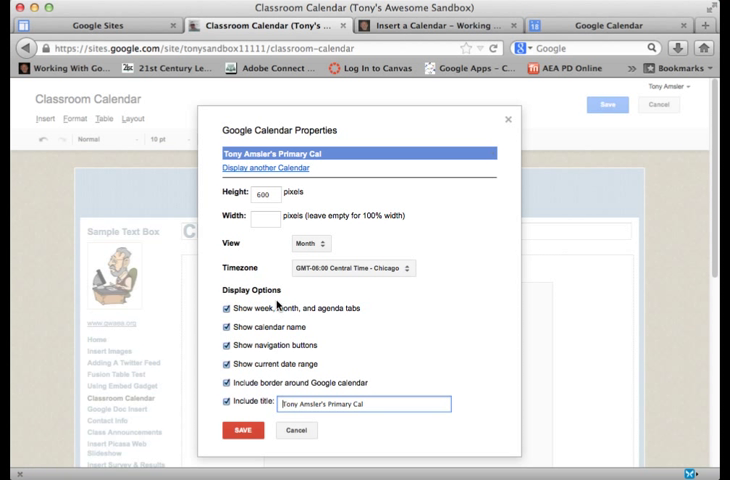
mouse_move(450, 326)
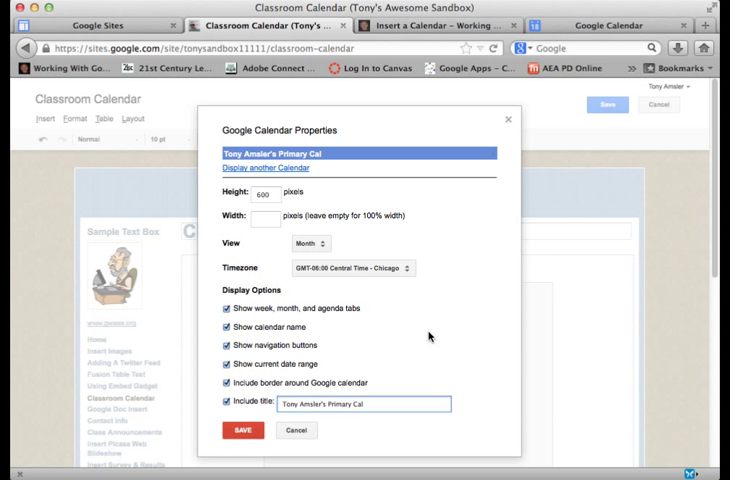
click(240, 430)
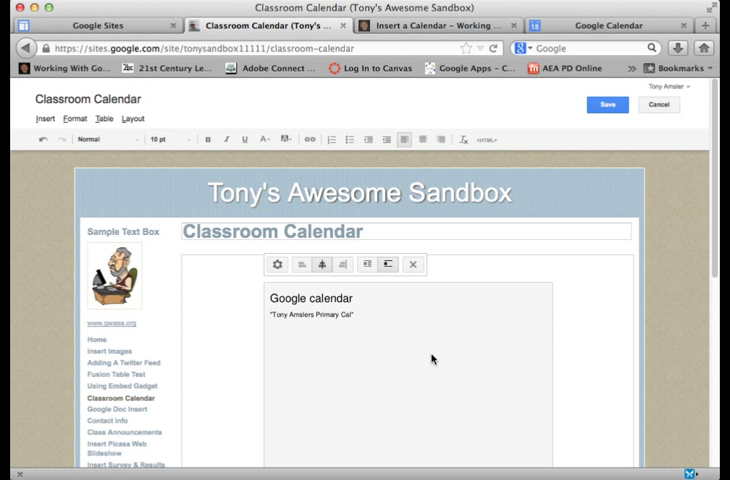
click(600, 104)
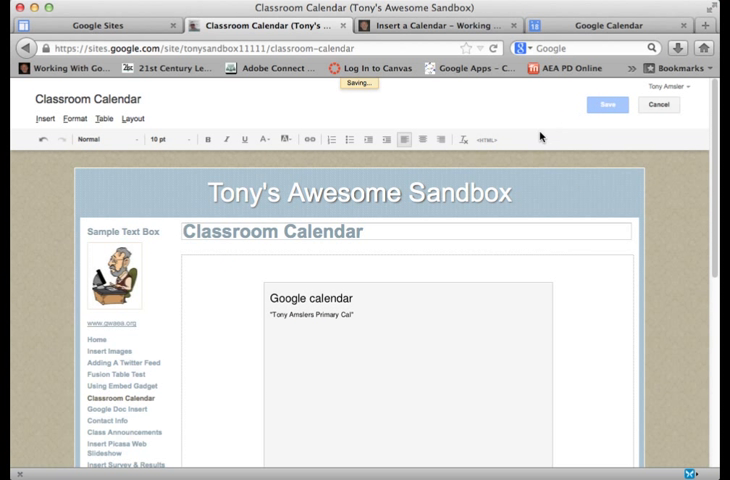
click(604, 104)
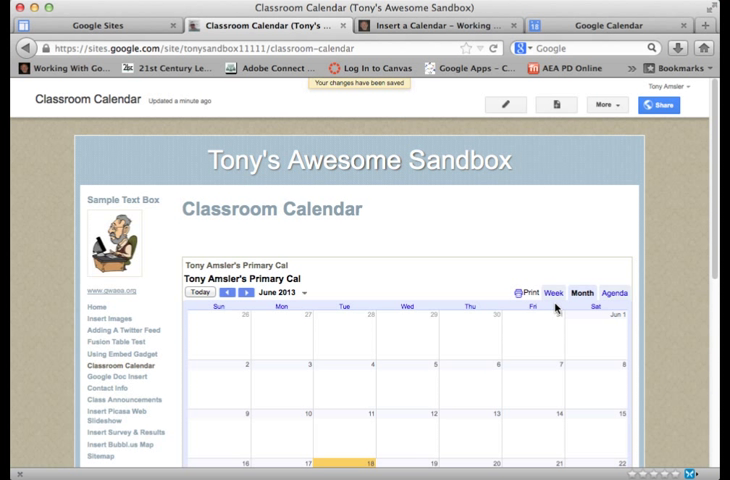